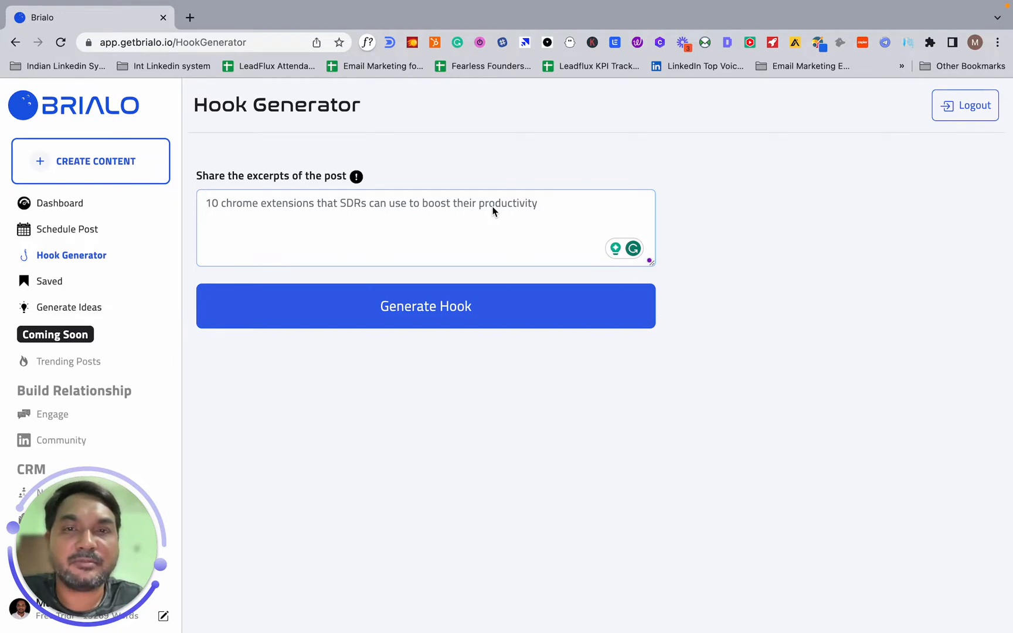
mouse_move(785, 371)
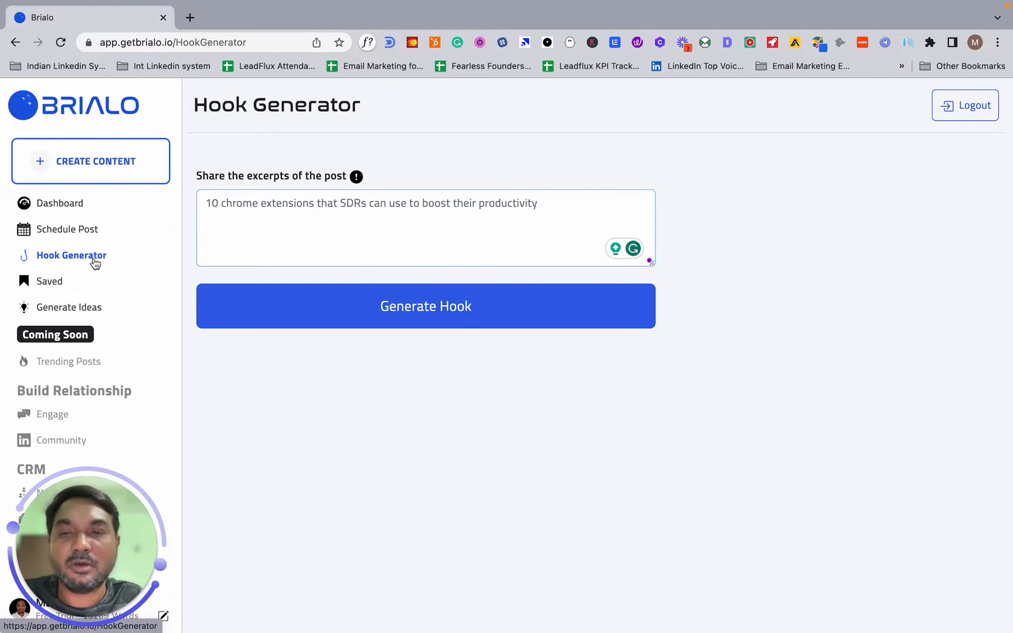
Step: Replace the post excerpt with 'saas software lead generation system'
click(331, 213)
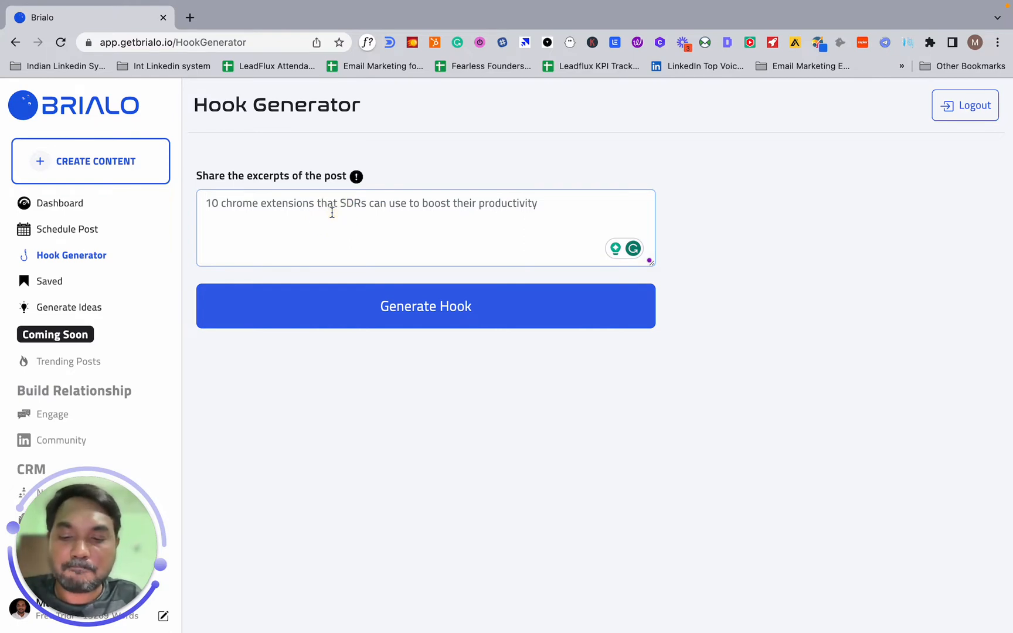
text(saas software lead generation)
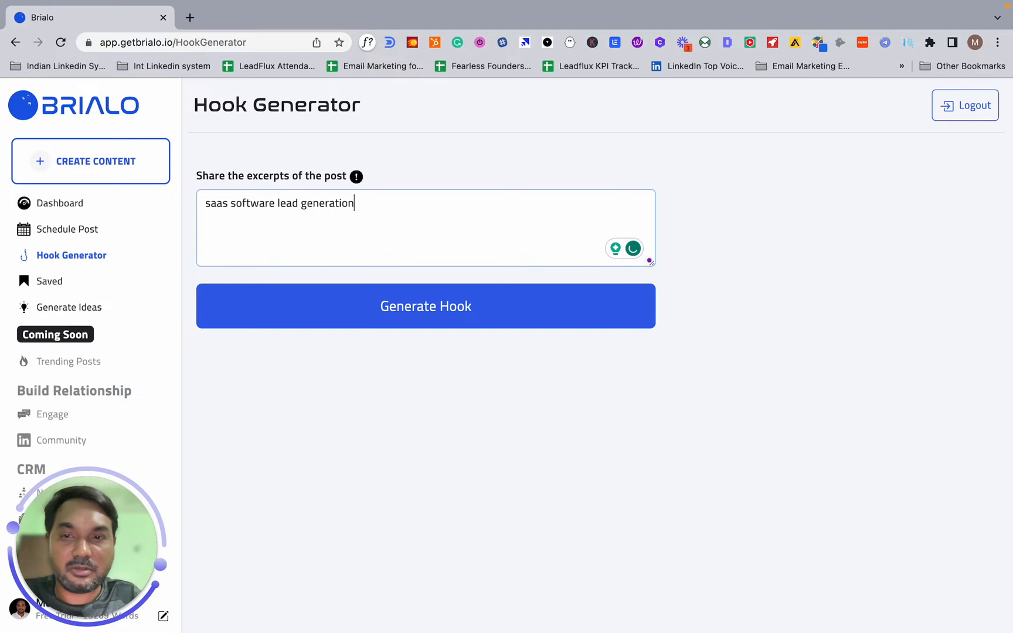
text(system)
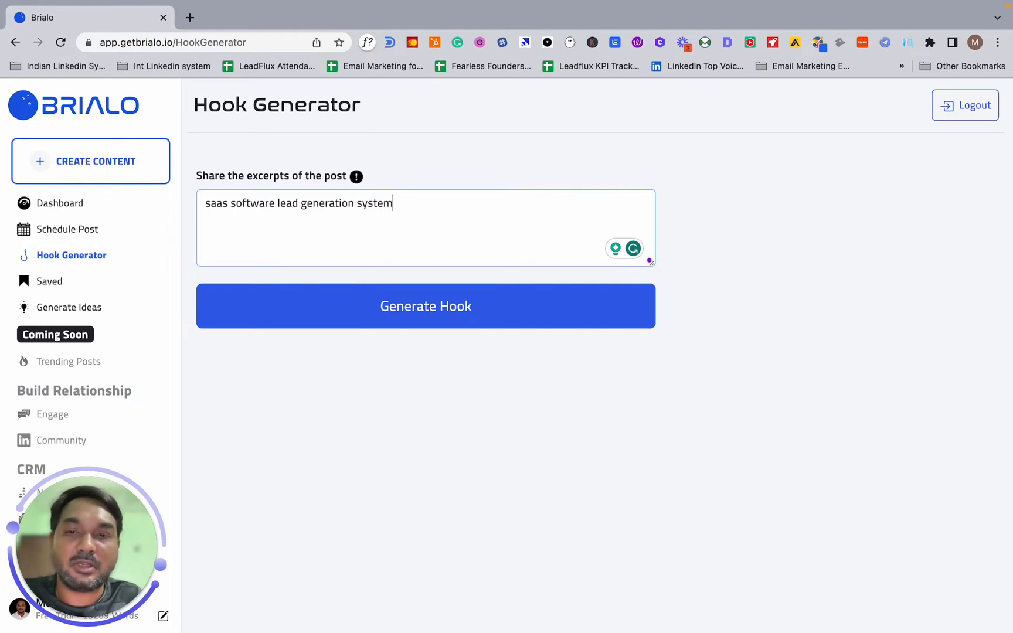
Step: Generate hooks for the SaaS lead generation excerpt and scroll through the results
click(425, 306)
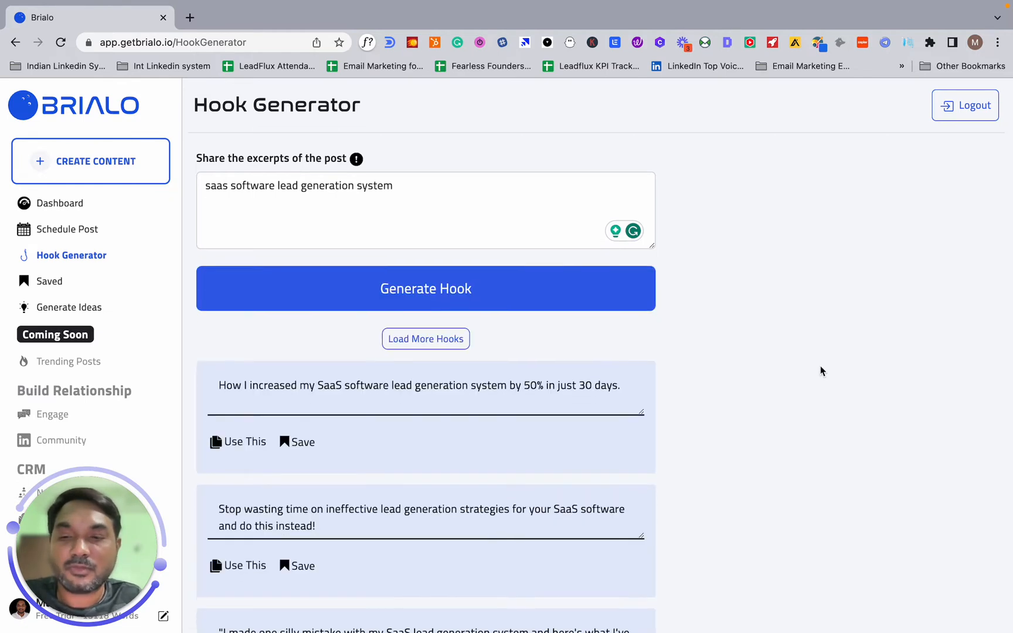
scroll(down, 3)
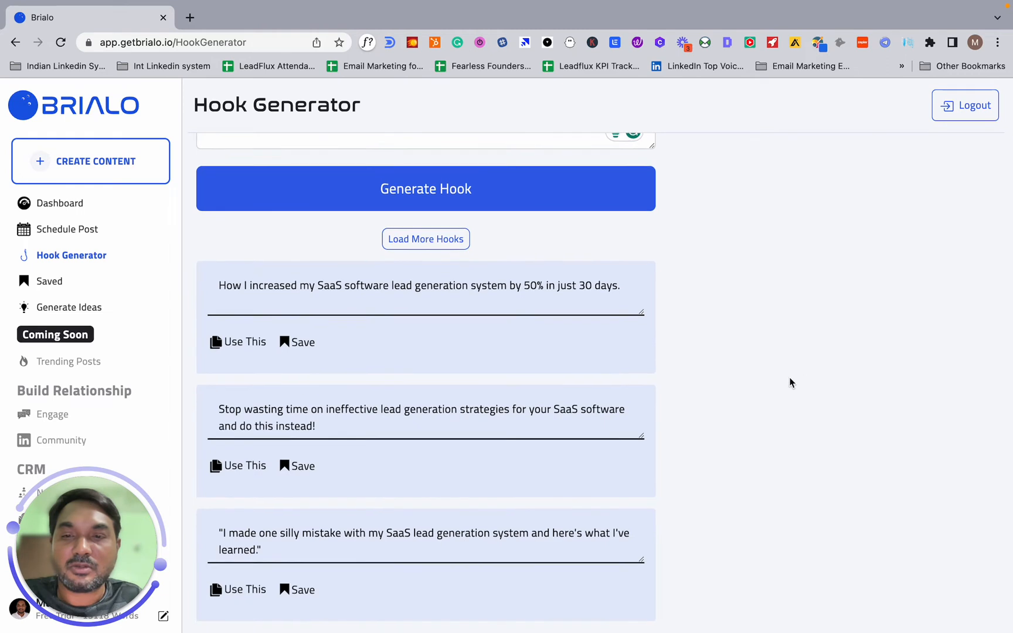
mouse_move(311, 293)
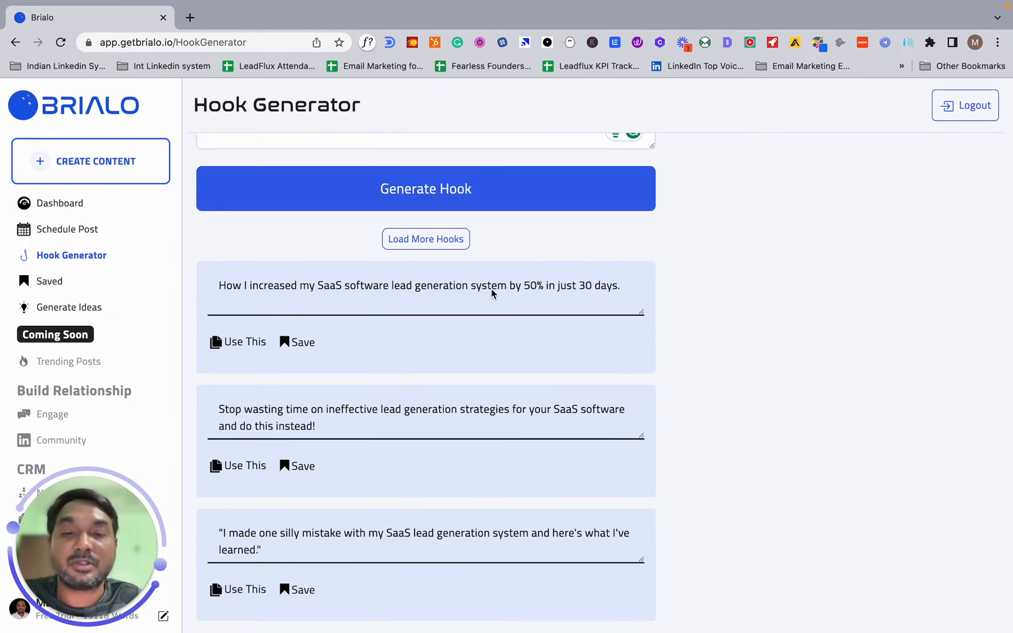
mouse_move(577, 323)
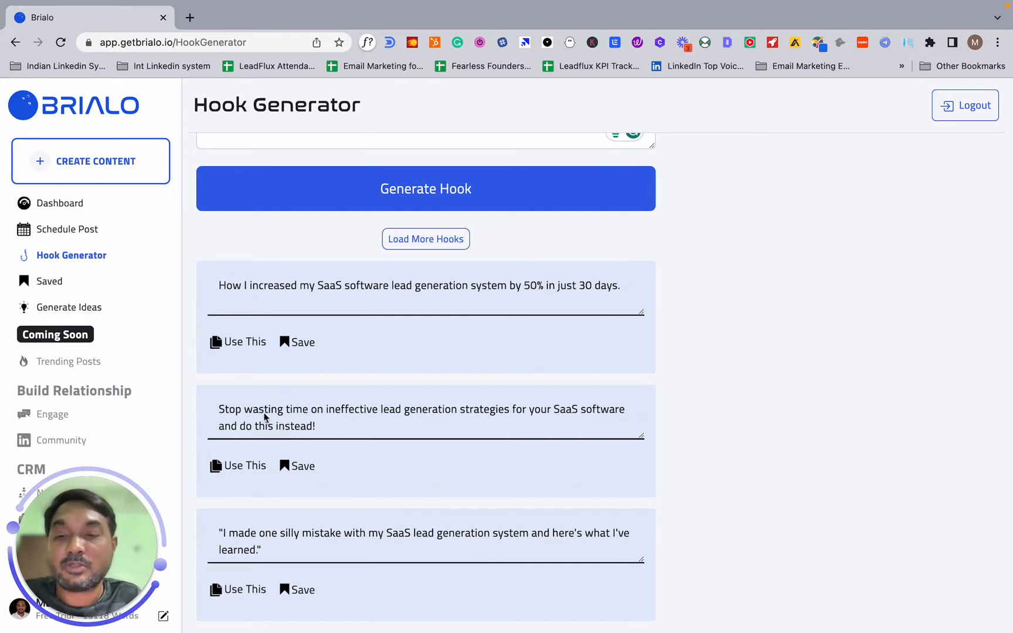
mouse_move(454, 417)
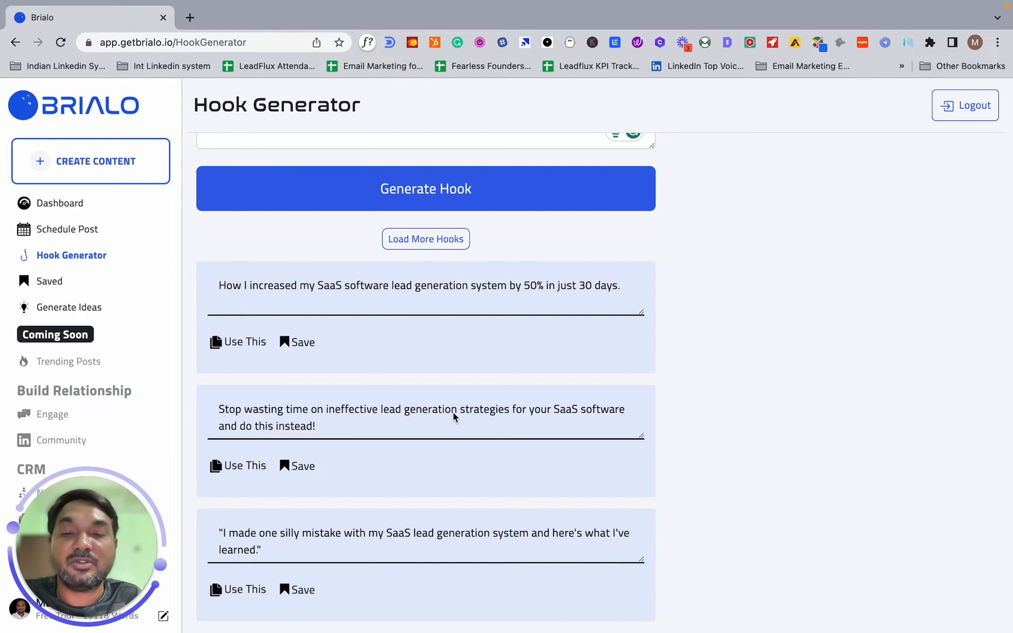
mouse_move(412, 437)
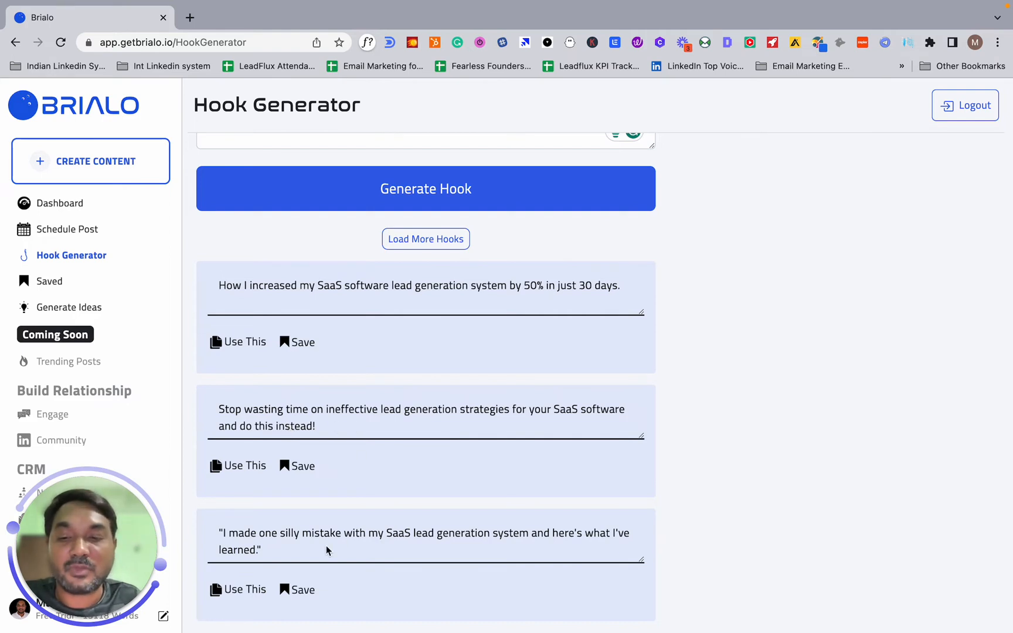
mouse_move(271, 542)
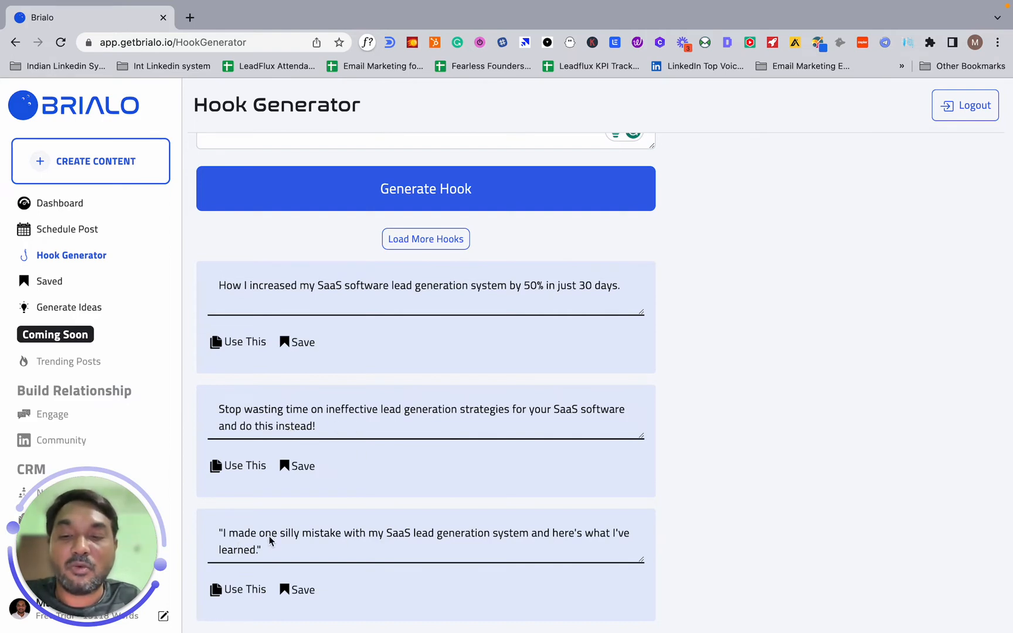
mouse_move(389, 545)
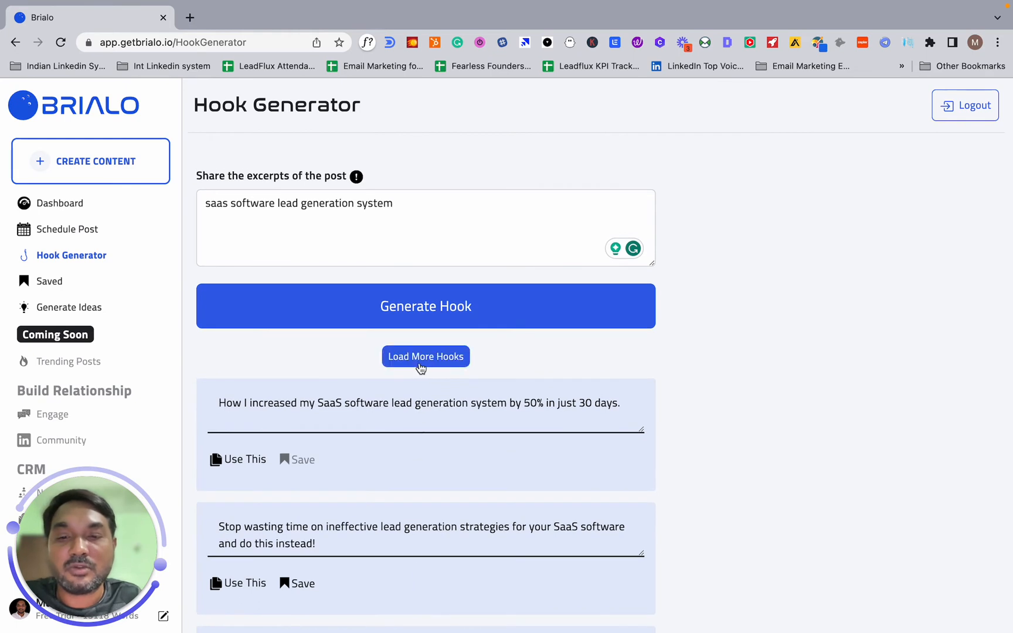
click(425, 356)
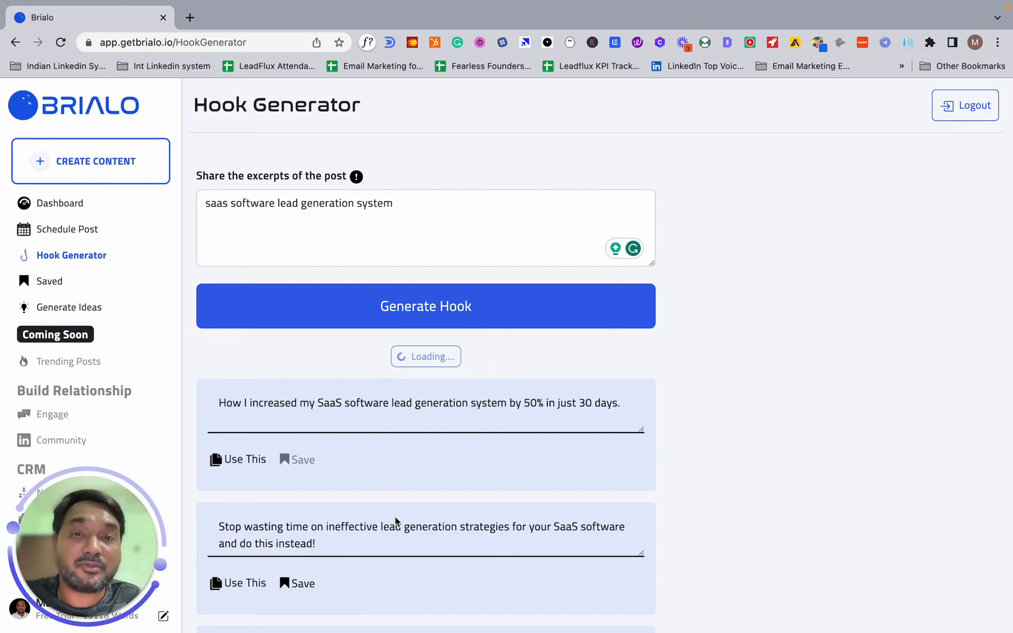
click(425, 306)
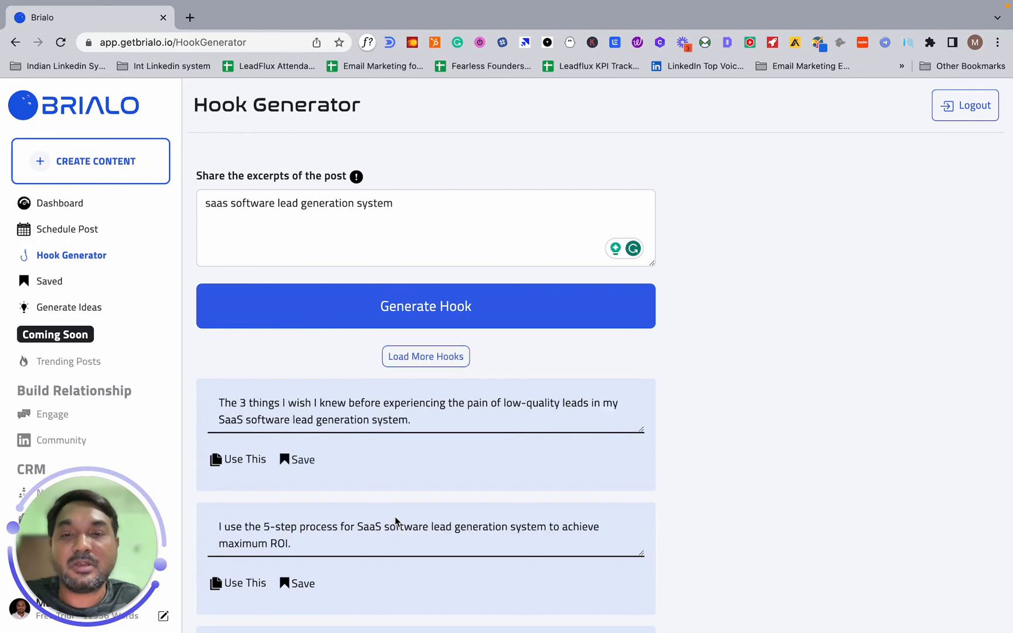
mouse_move(371, 542)
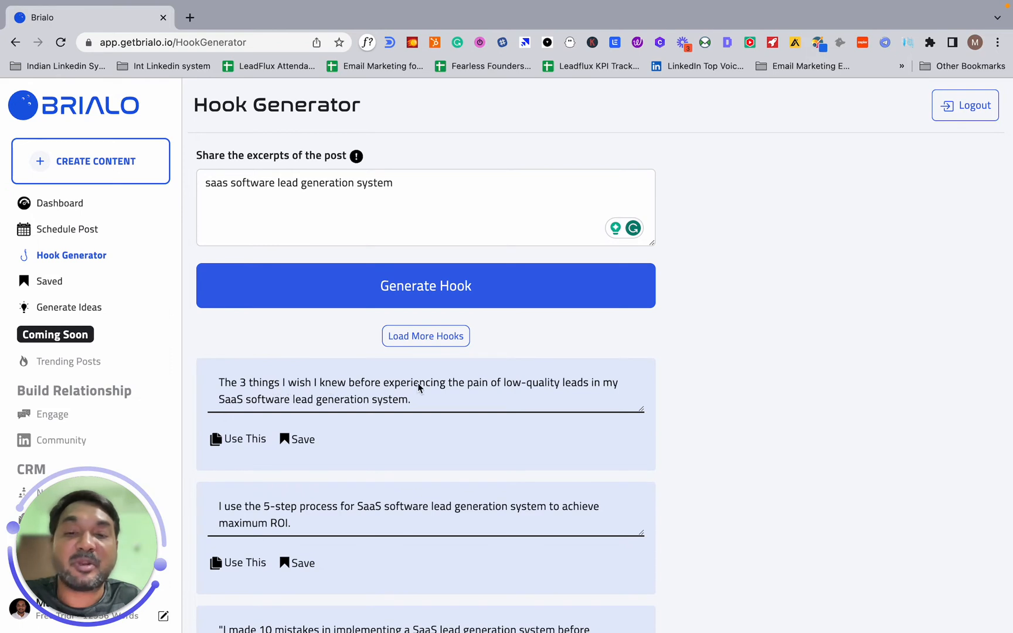
mouse_move(461, 388)
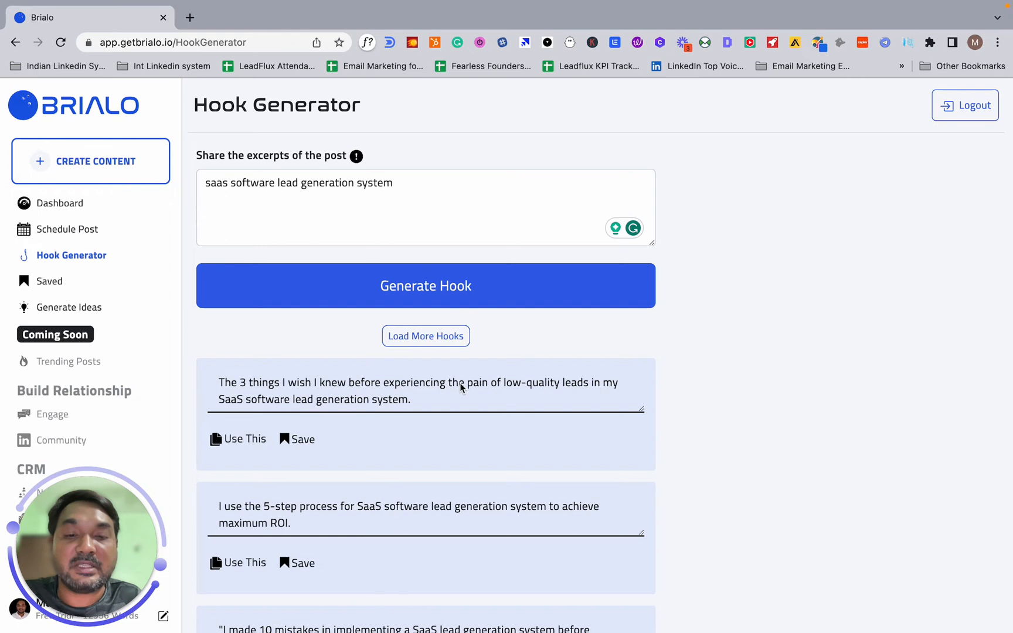
mouse_move(392, 403)
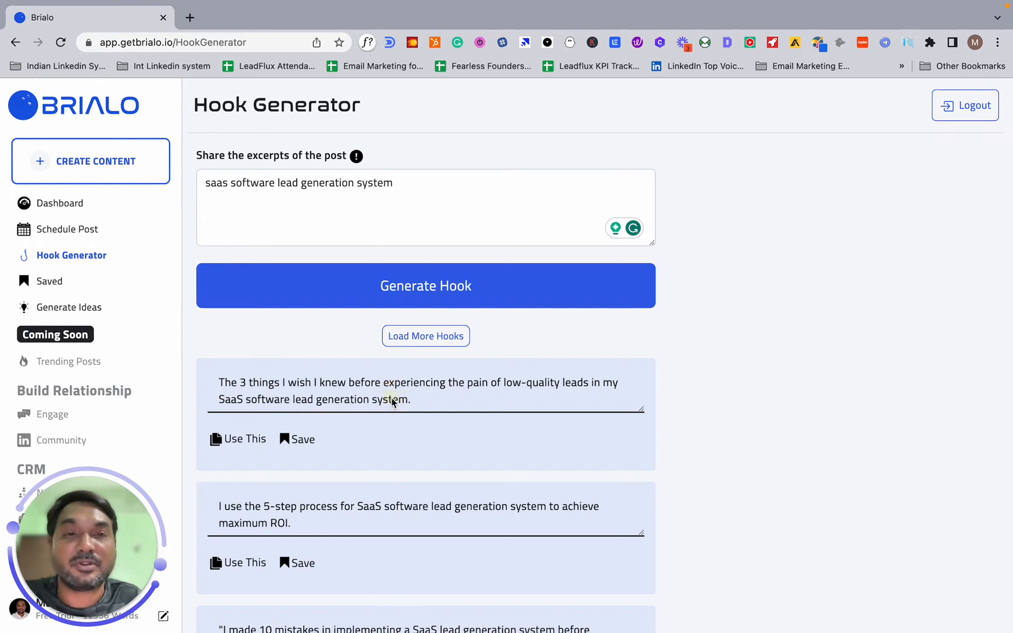
scroll(down, 3)
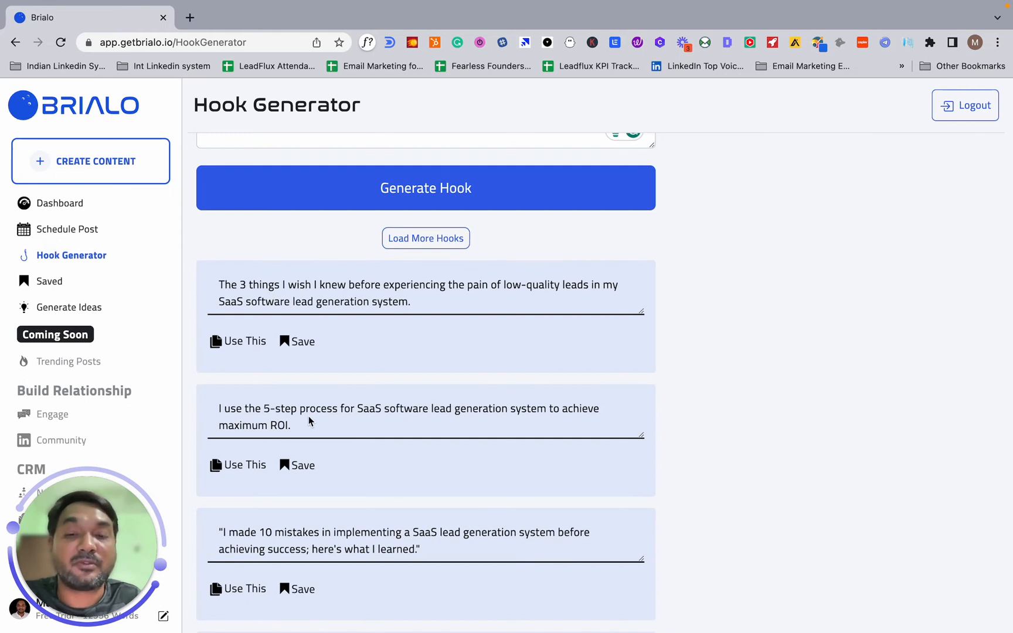
mouse_move(317, 465)
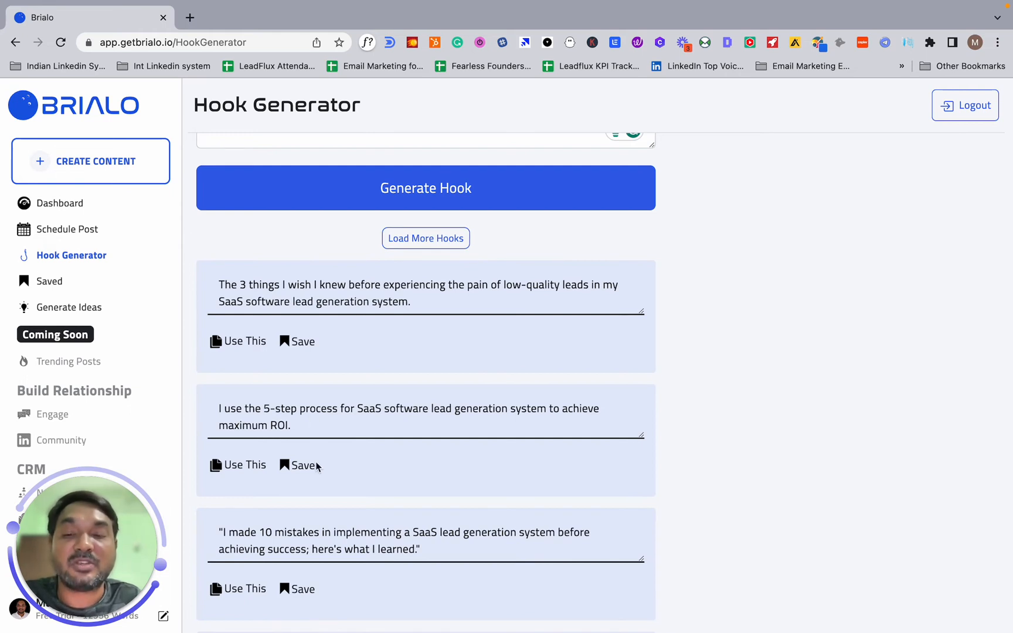
scroll(down, 3)
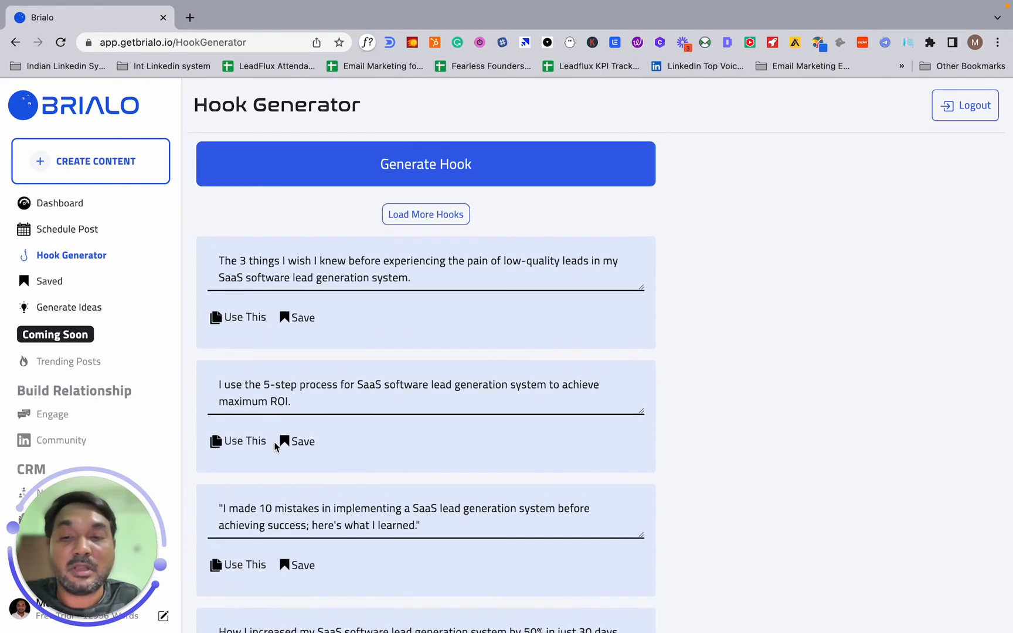
scroll(down, 3)
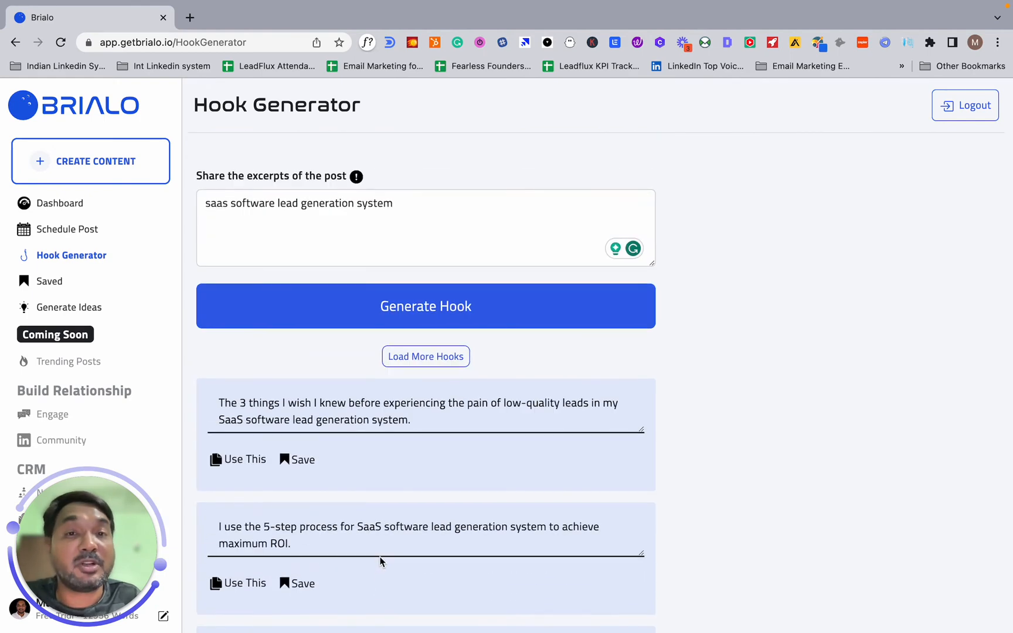
Step: Generate new hooks, scroll the results, and load more hooks for the SaaS topic
click(425, 356)
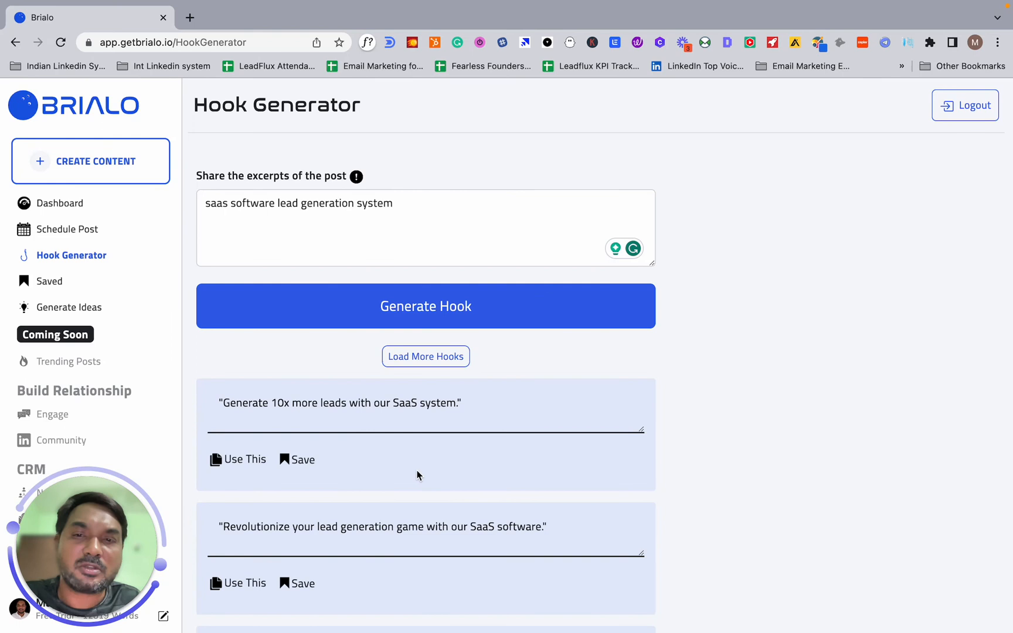
mouse_move(401, 477)
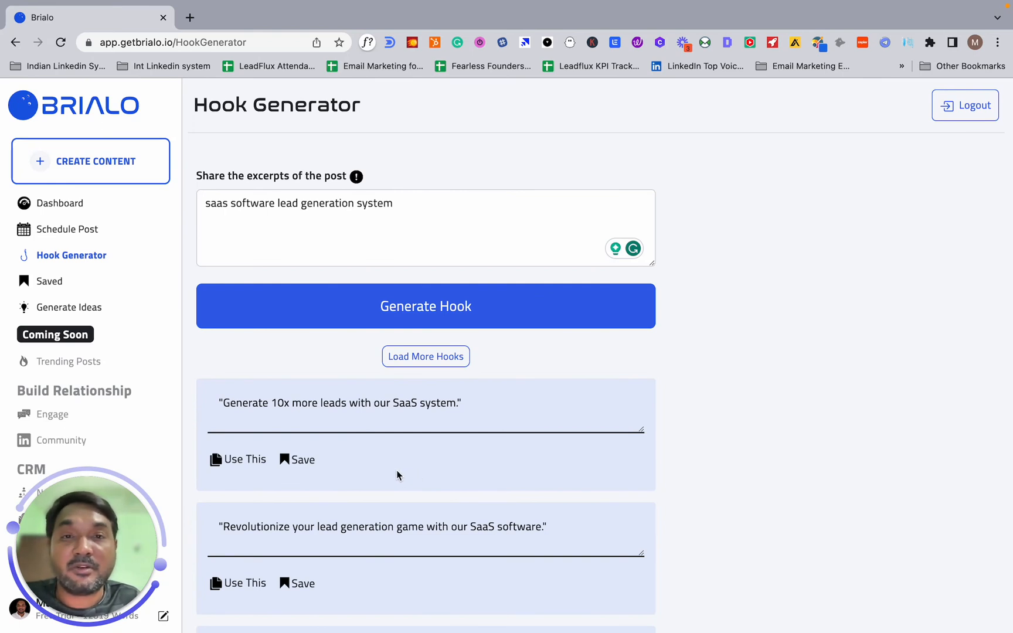
mouse_move(323, 407)
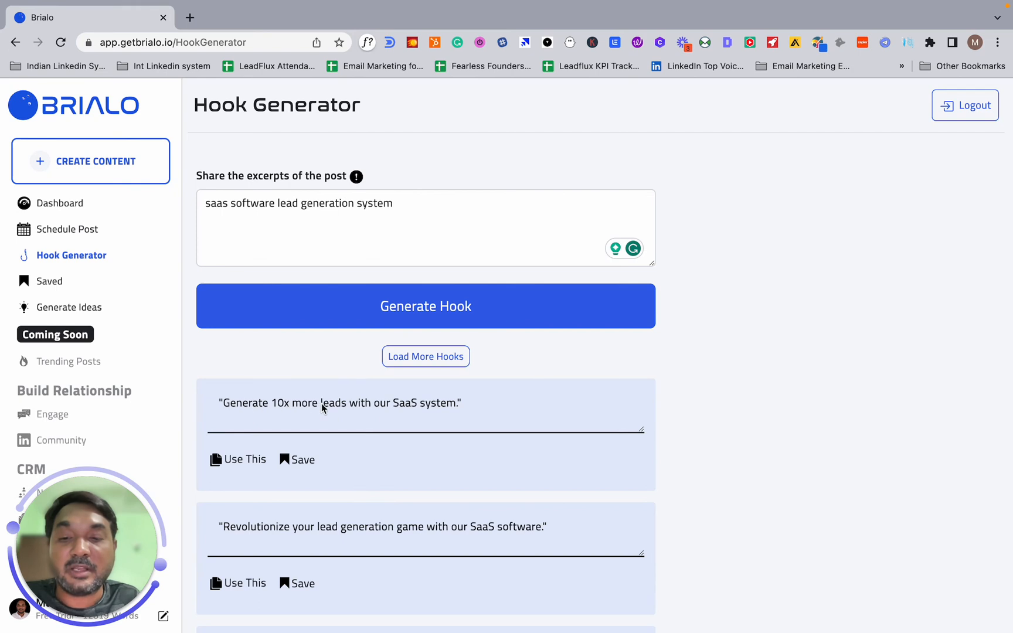
mouse_move(456, 409)
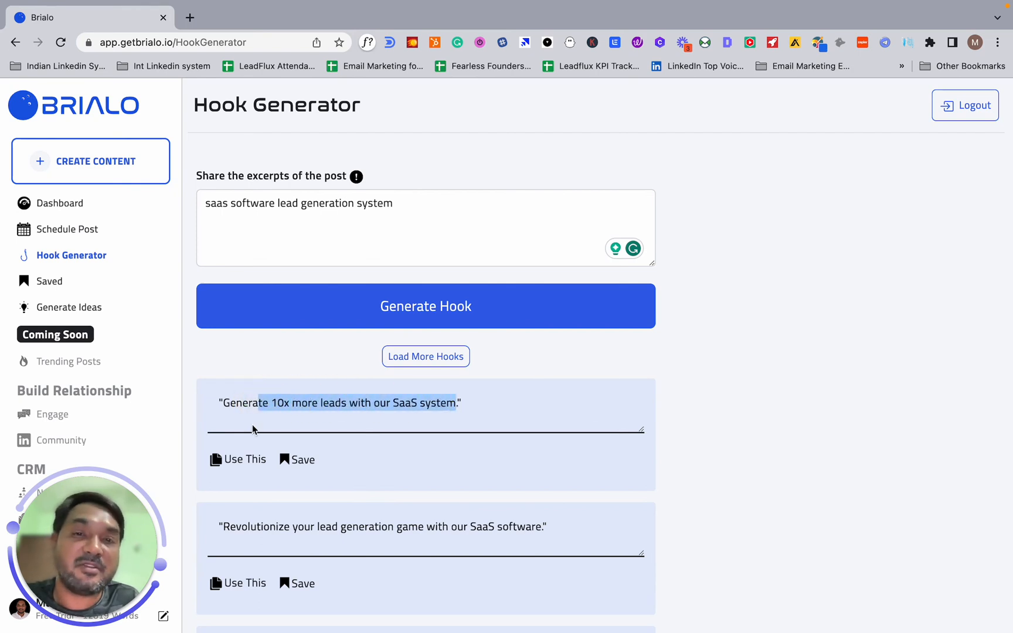
mouse_move(285, 480)
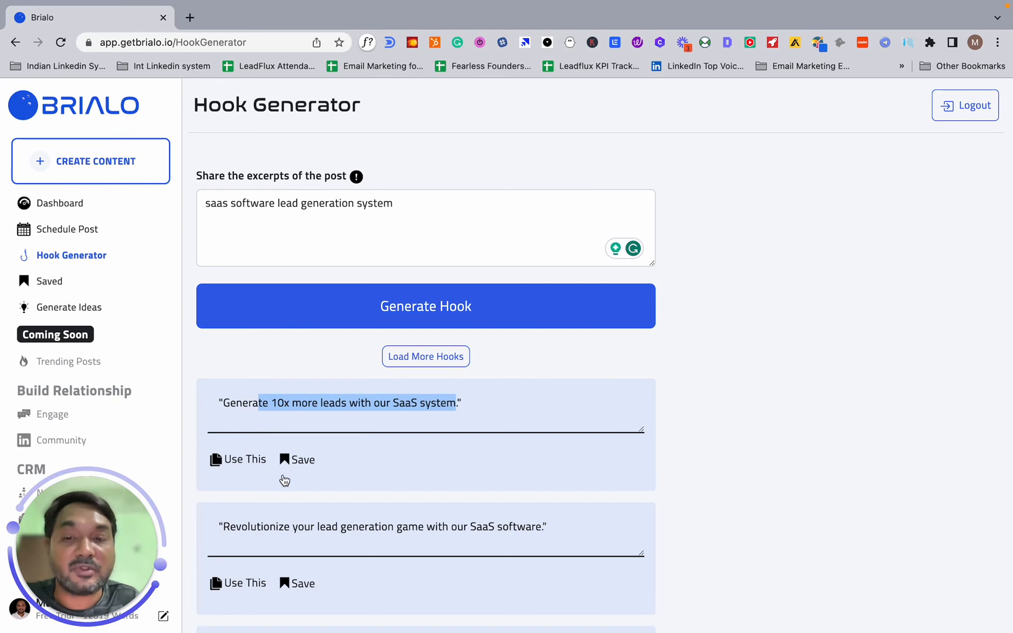
scroll(down, 3)
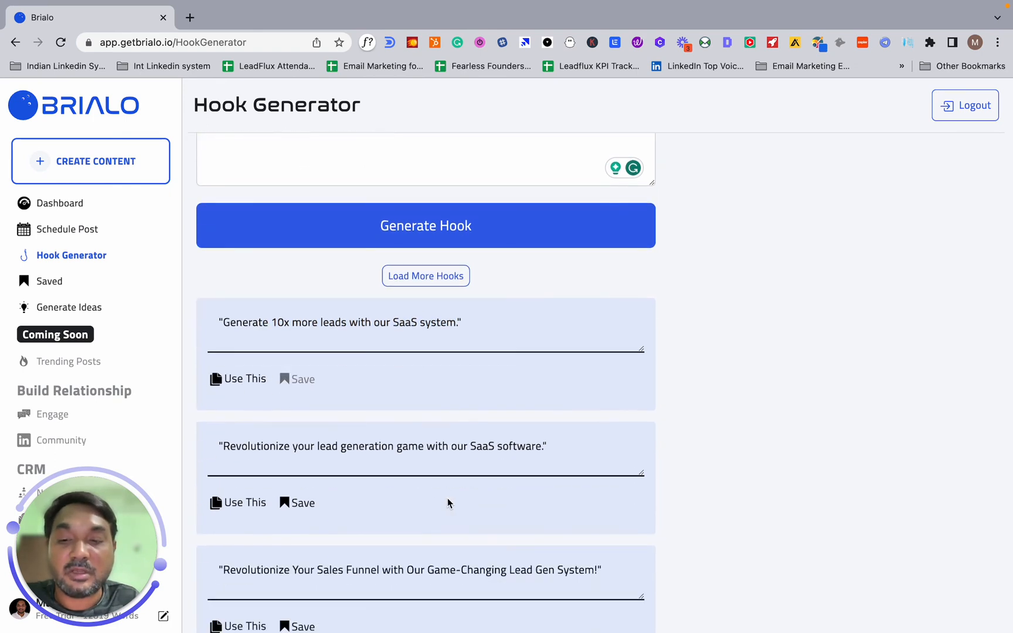
scroll(down, 3)
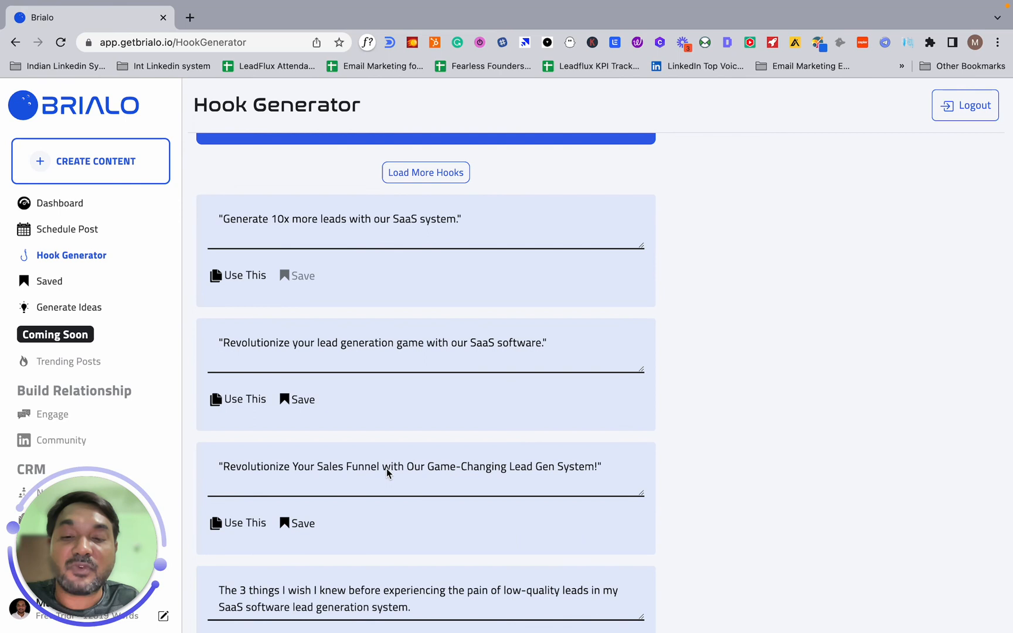
mouse_move(581, 480)
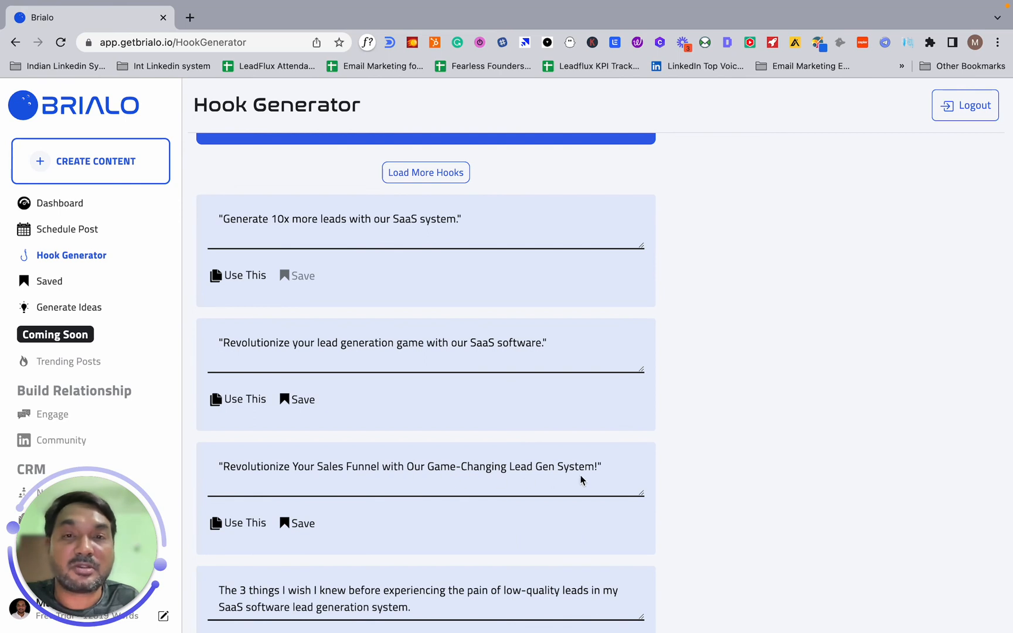
mouse_move(361, 357)
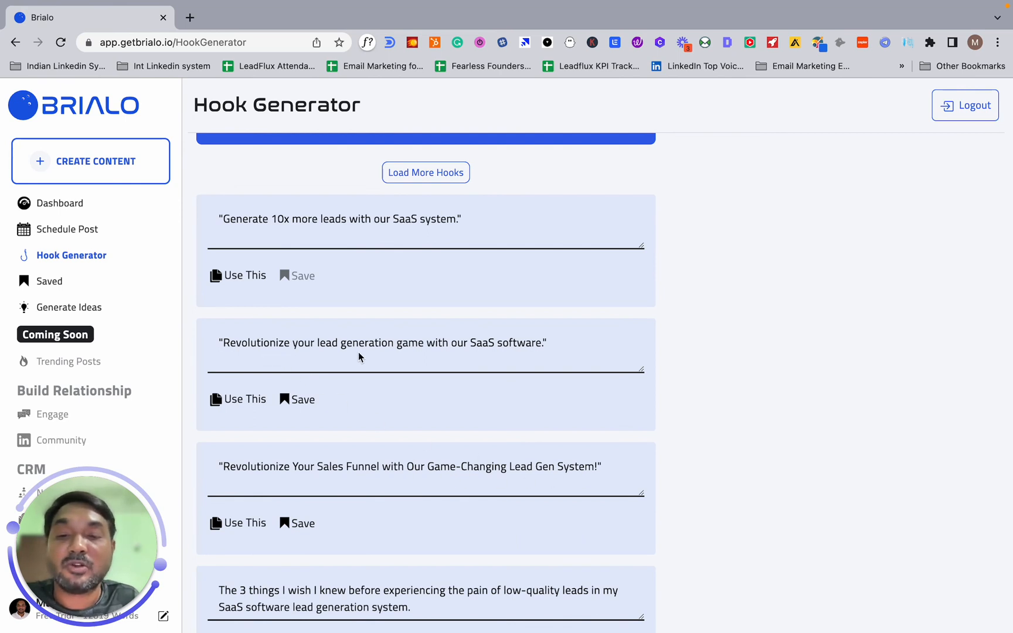
mouse_move(509, 368)
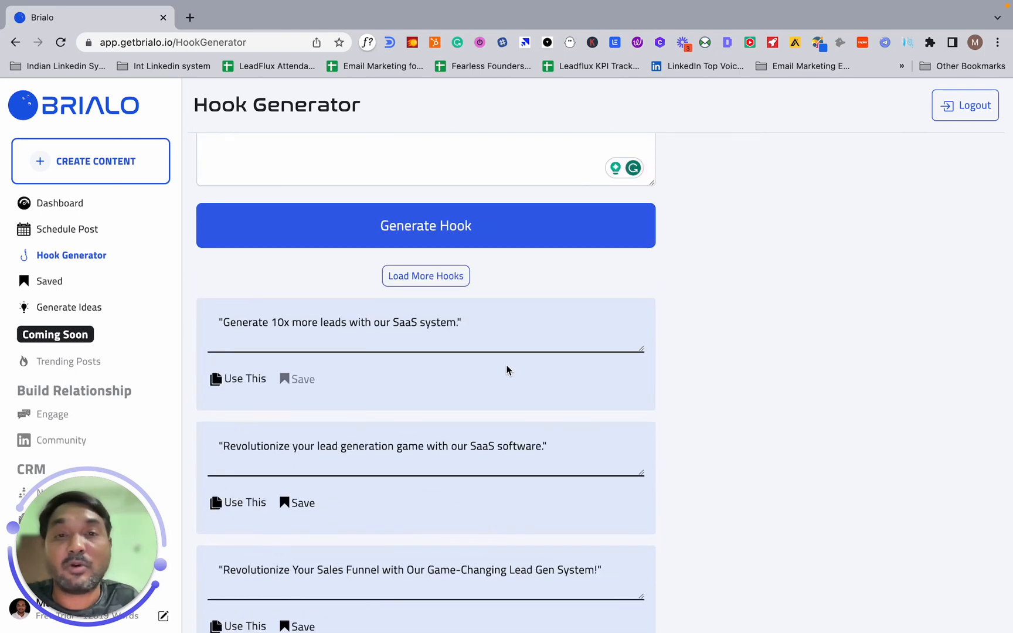
click(425, 276)
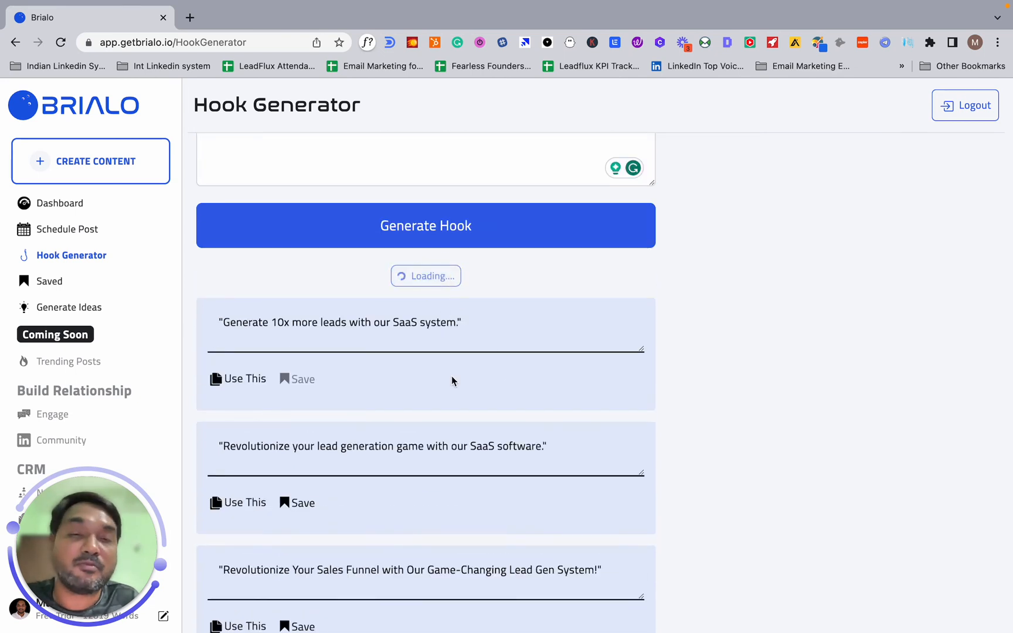